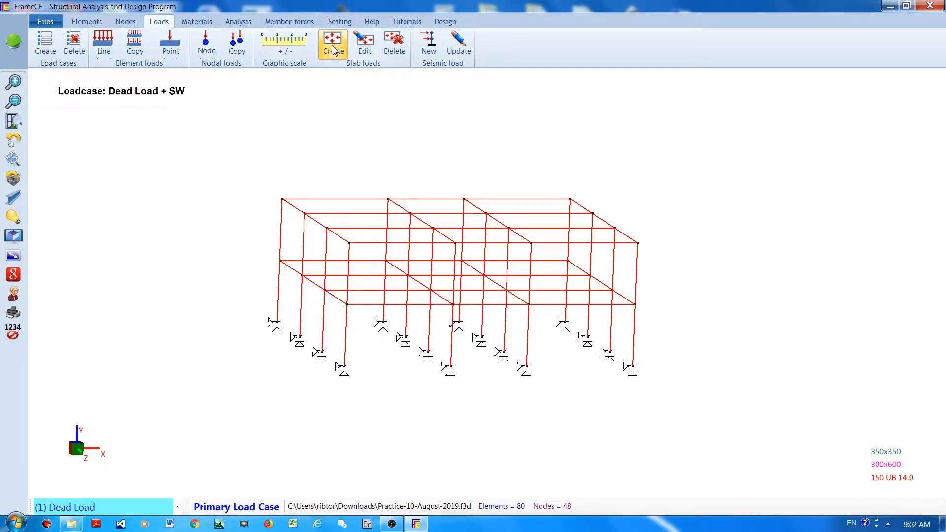
mouse_move(333, 43)
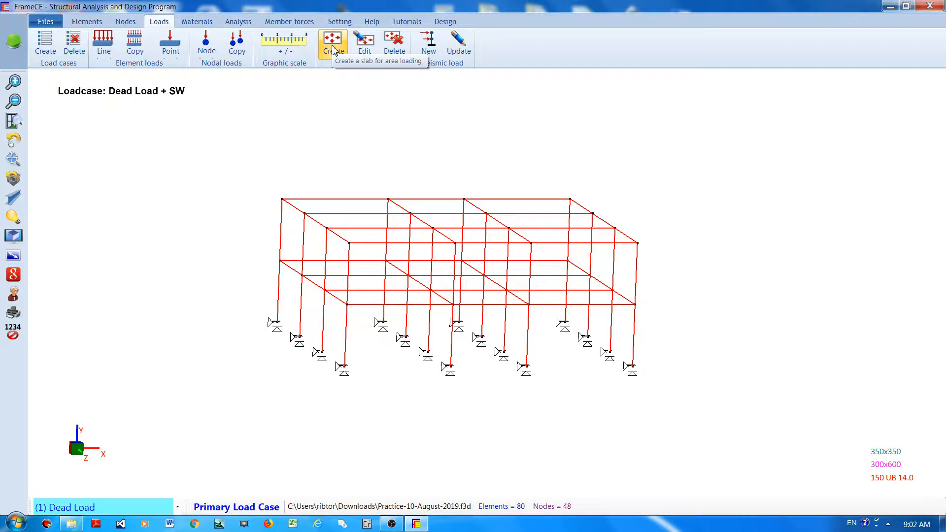
- Start creating a slab load from the Loads tab, showing 150 mm, 2-way, 10 kPa defaults
click(332, 41)
text(10)
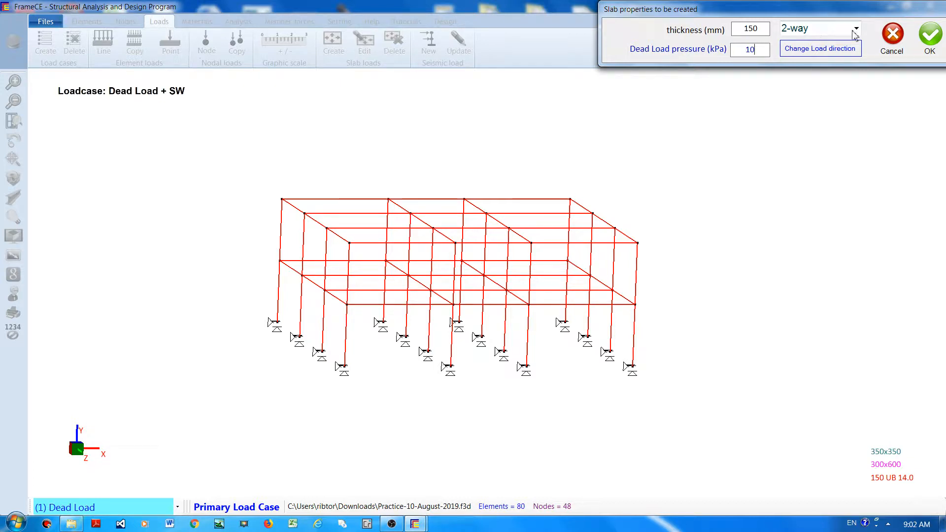
- Try 1-way spanning for the slab, then keep it 2-way
click(854, 29)
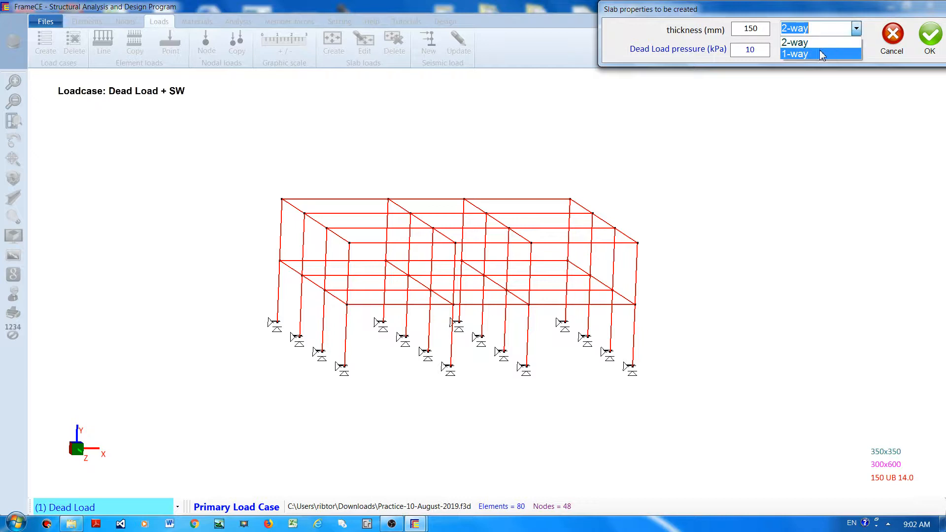
click(795, 53)
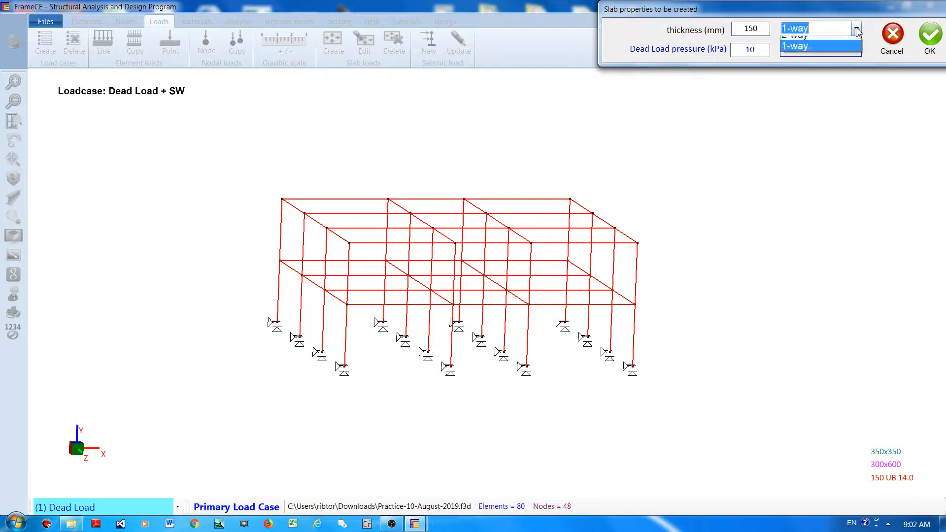
click(795, 36)
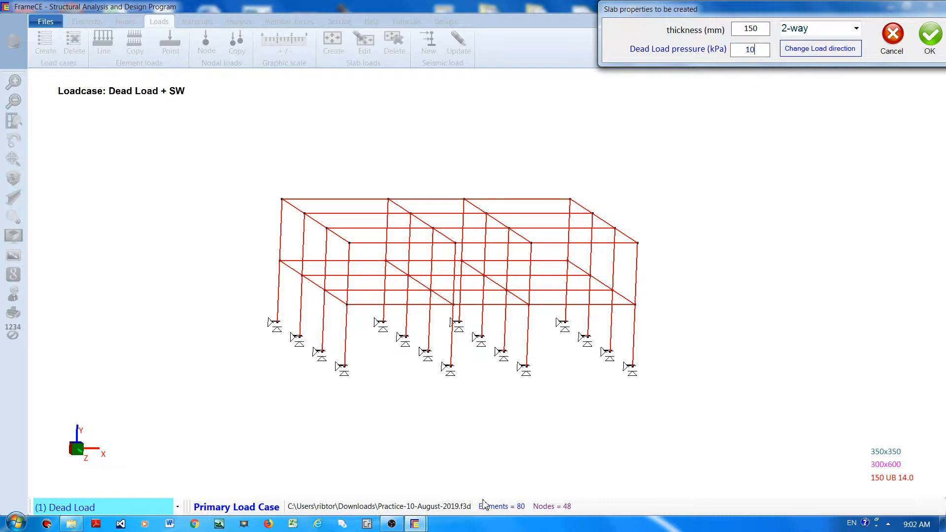
mouse_move(119, 517)
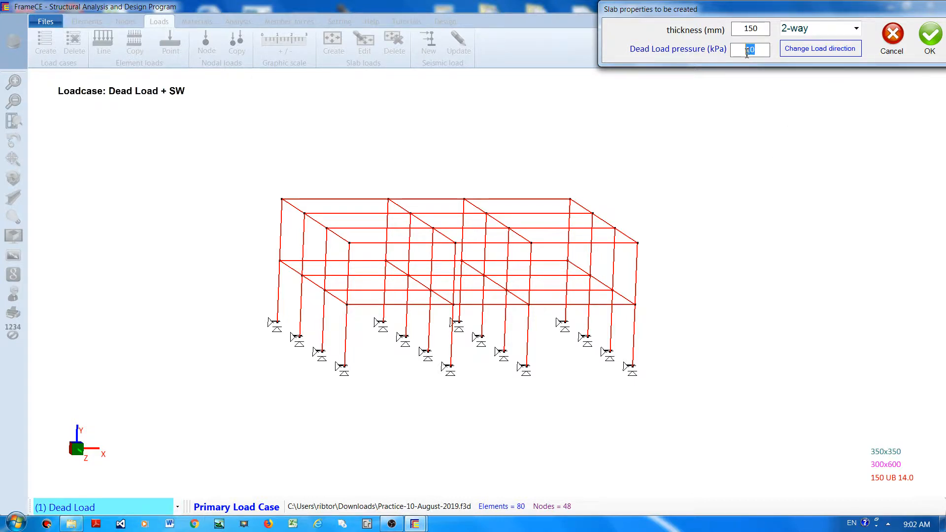
- Change the slab dead load pressure from 10 kPa to 25 kPa
text(10)
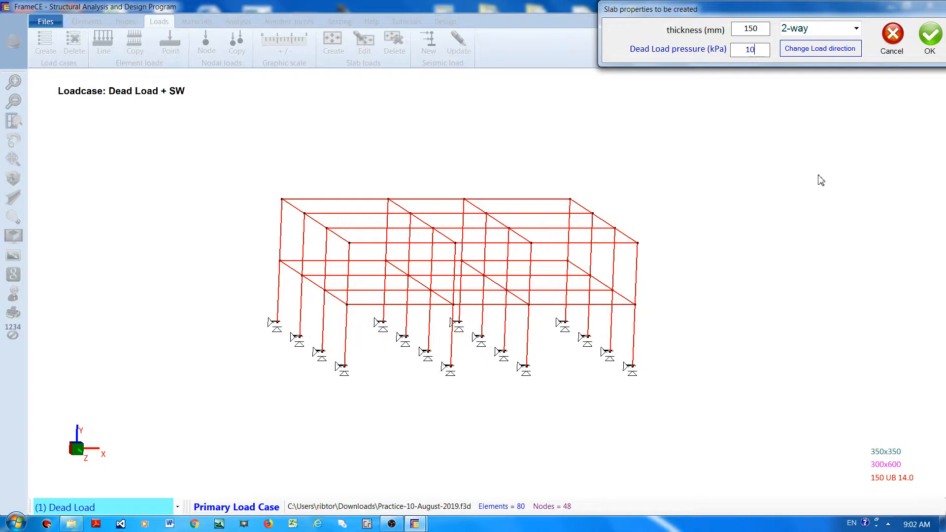
mouse_move(753, 65)
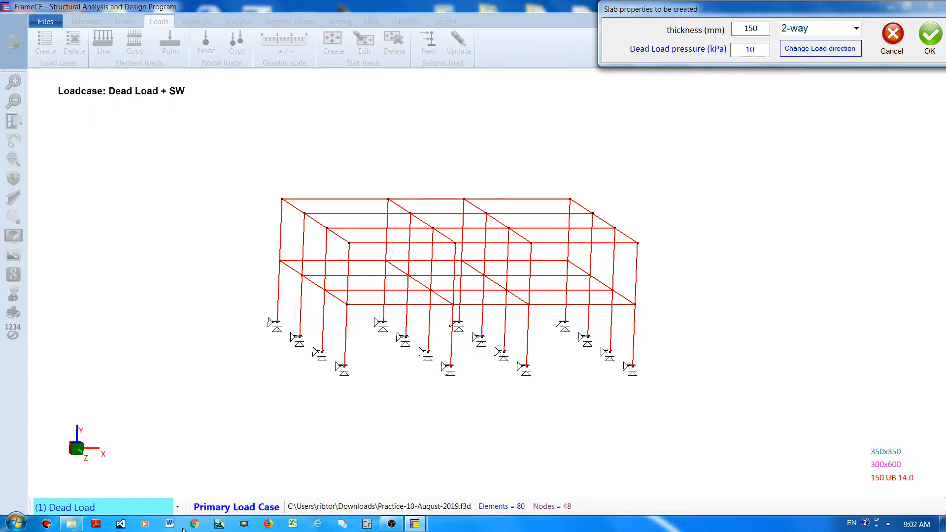
mouse_move(776, 54)
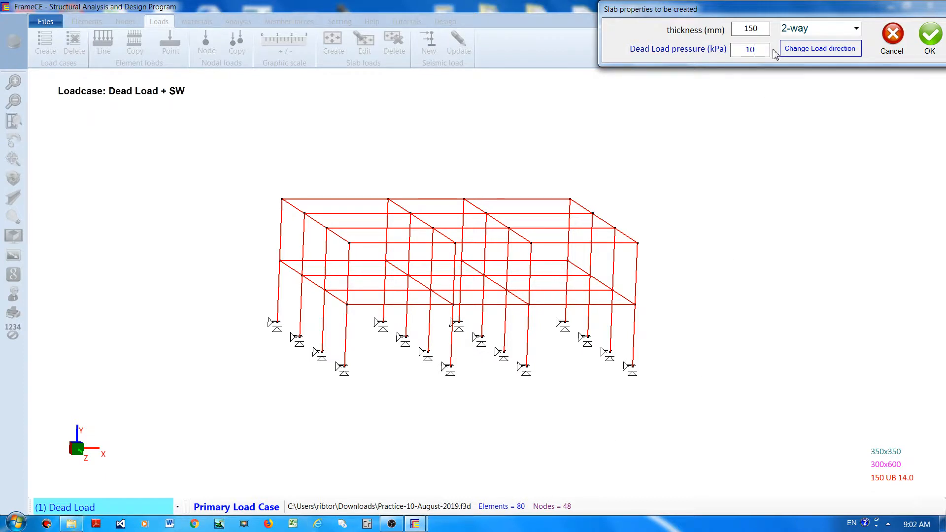
click(750, 49)
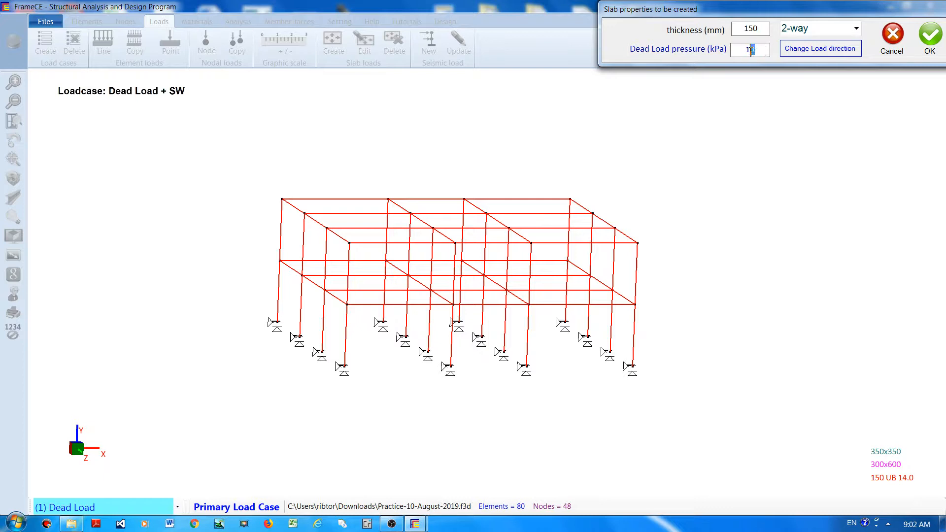
click(750, 49)
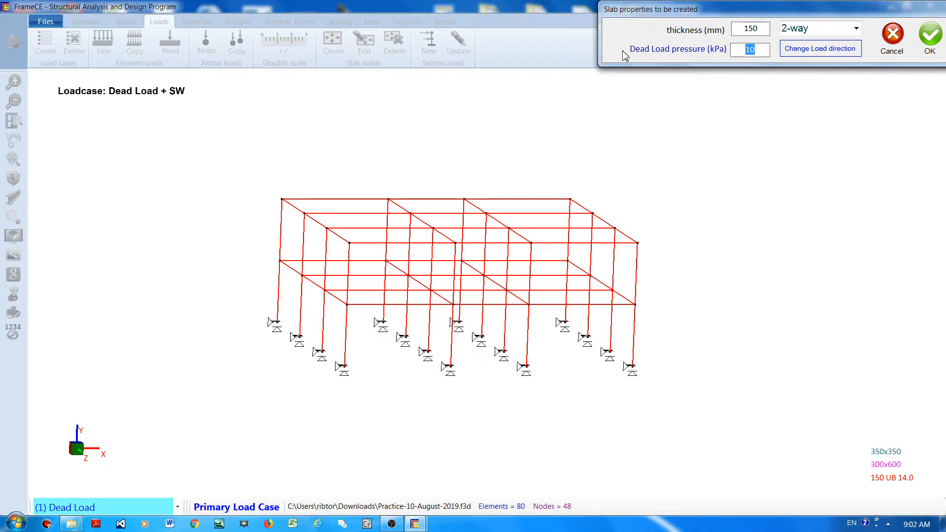
text(25)
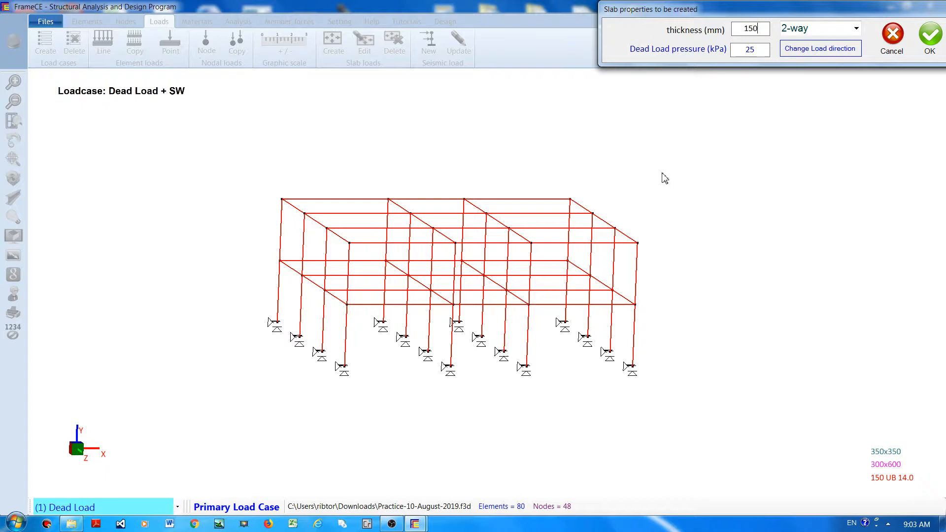
click(404, 211)
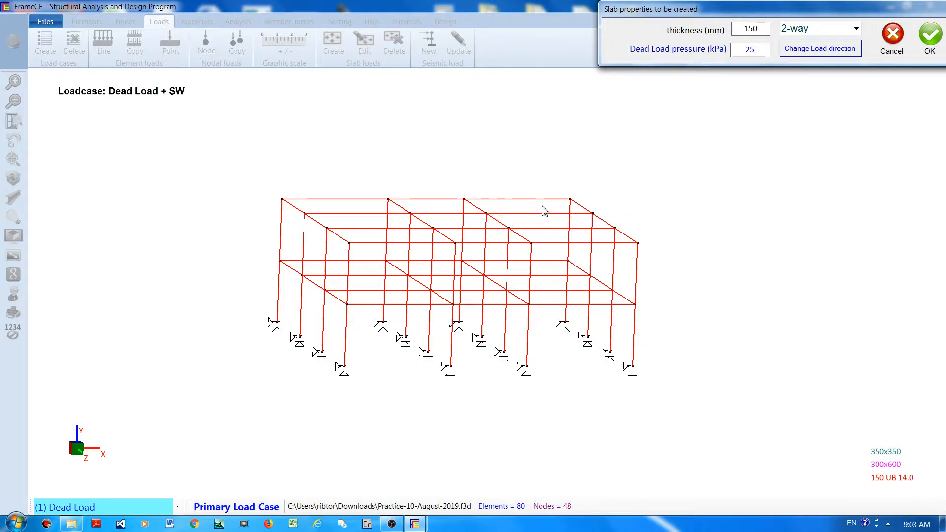
click(543, 211)
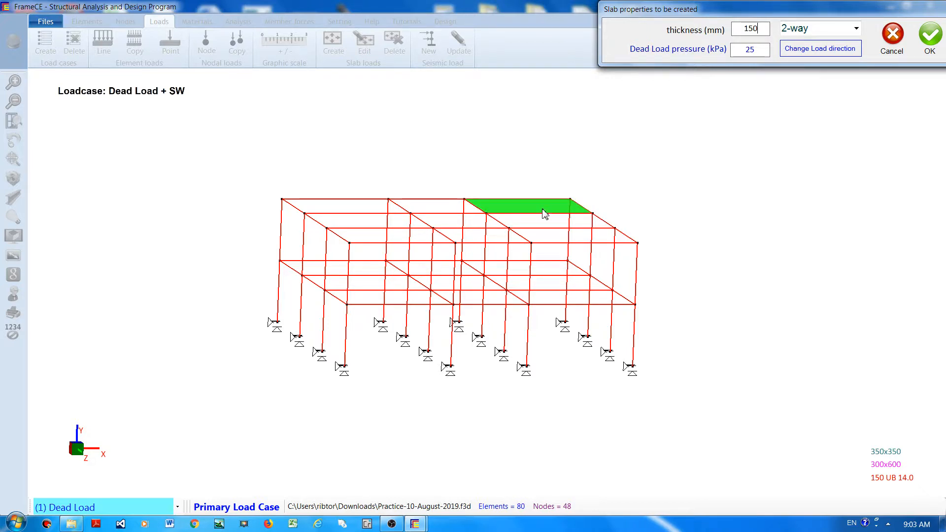
mouse_move(541, 183)
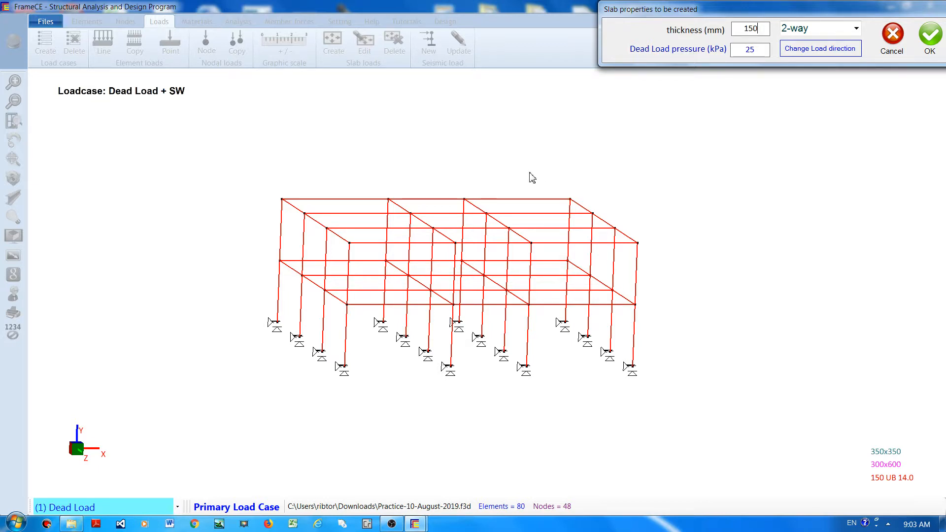
- Apply the slab load to the back-right and back-left roof panels and confirm with OK
click(536, 210)
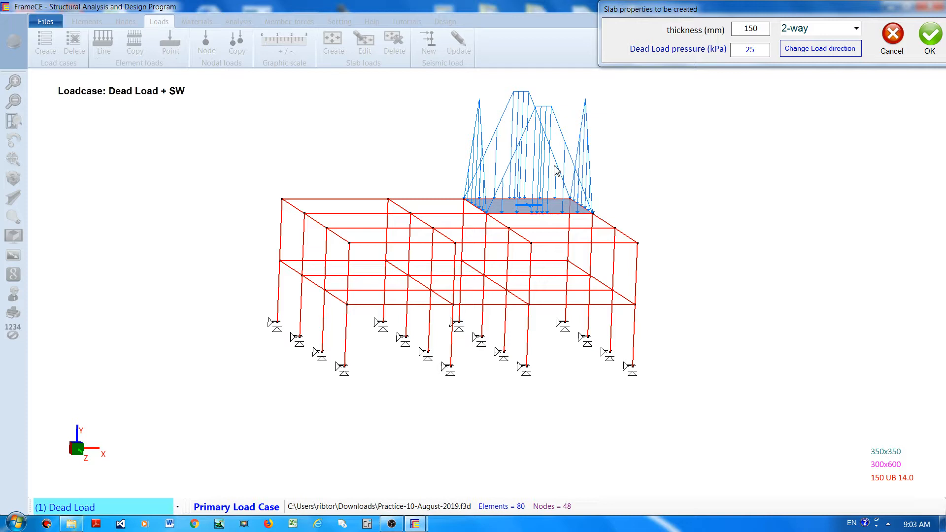
mouse_move(633, 175)
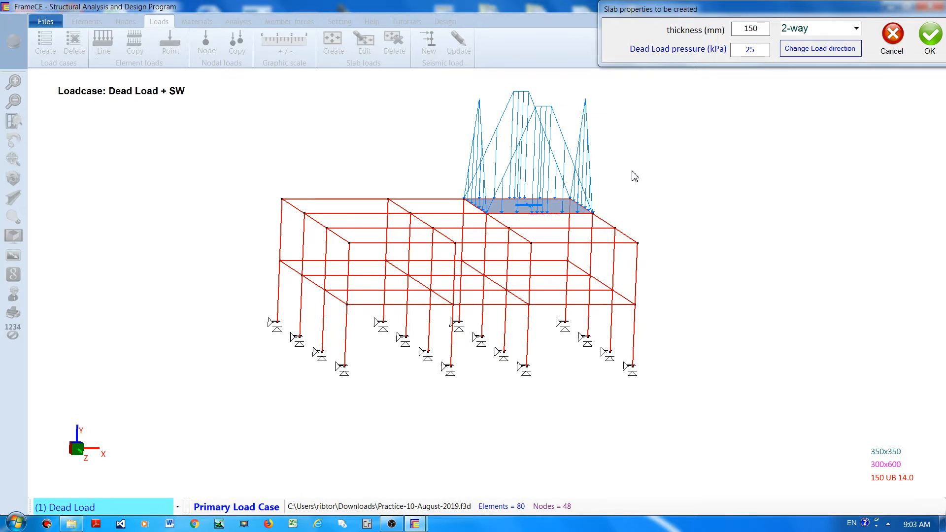
mouse_move(346, 227)
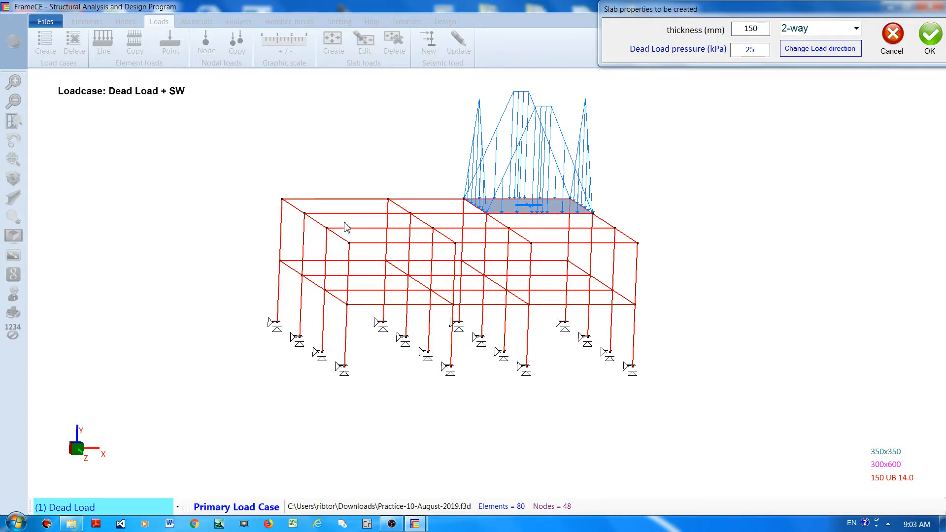
mouse_move(313, 188)
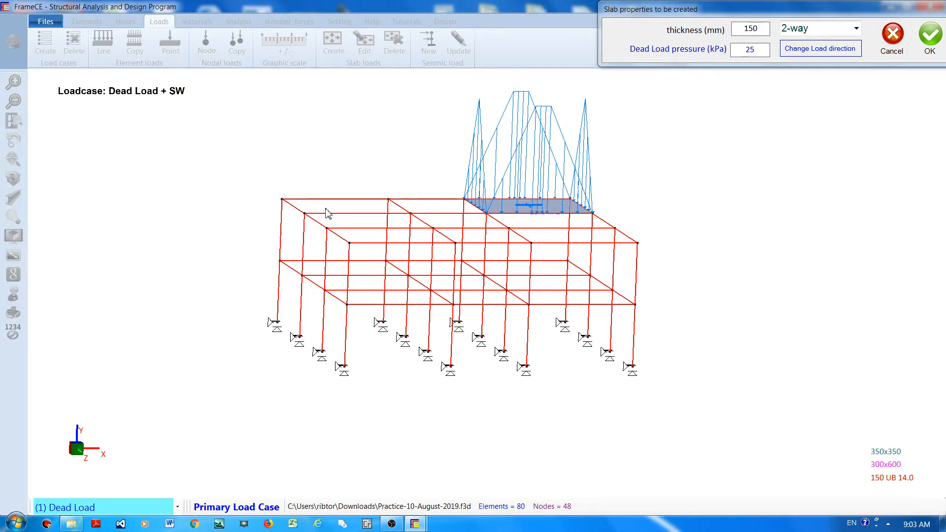
click(335, 205)
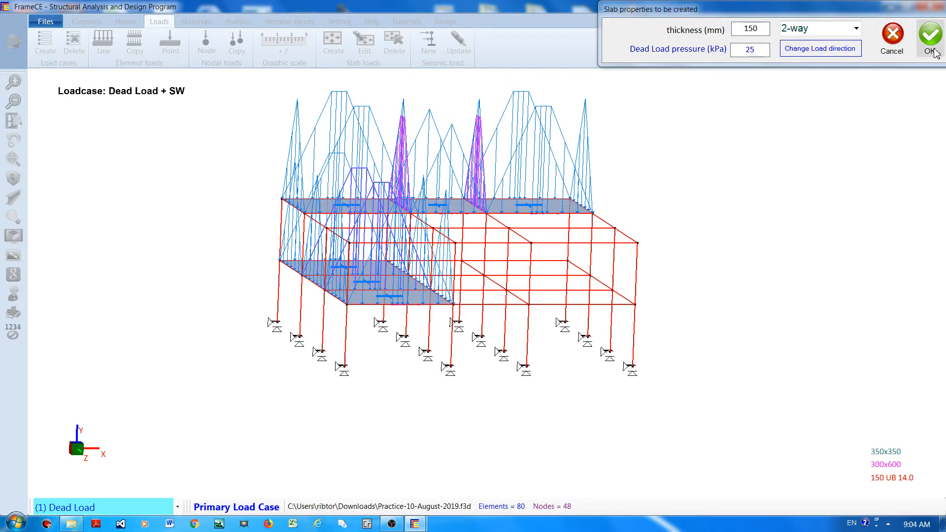
click(930, 33)
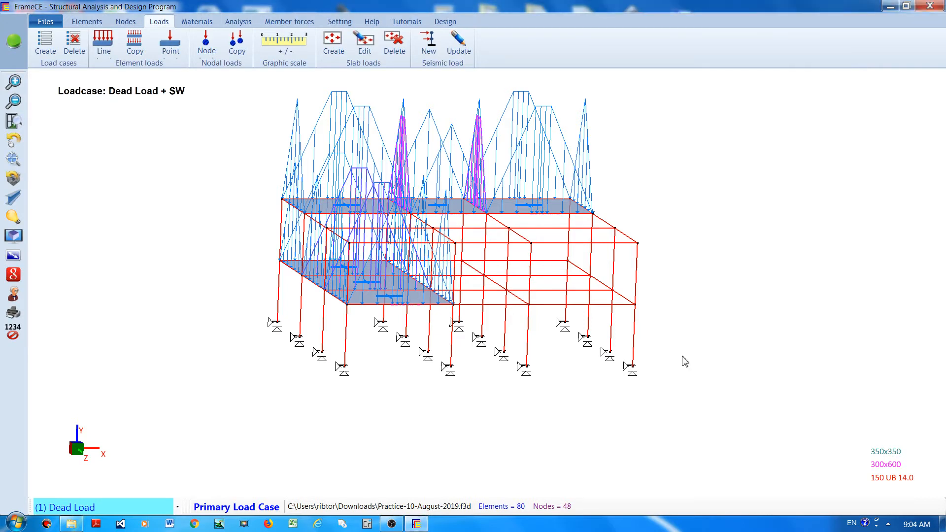
mouse_move(189, 192)
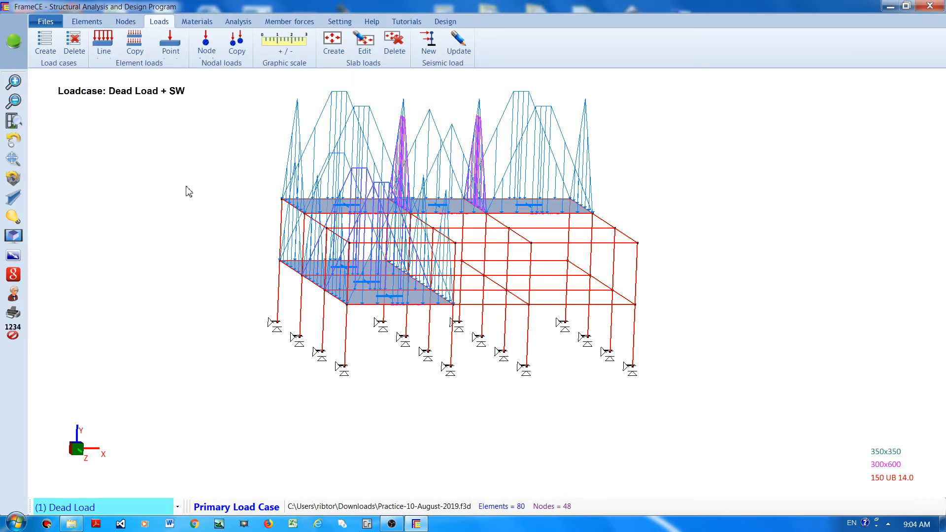
- Bring up the load graphic scaling settings, declining to save the file
click(284, 44)
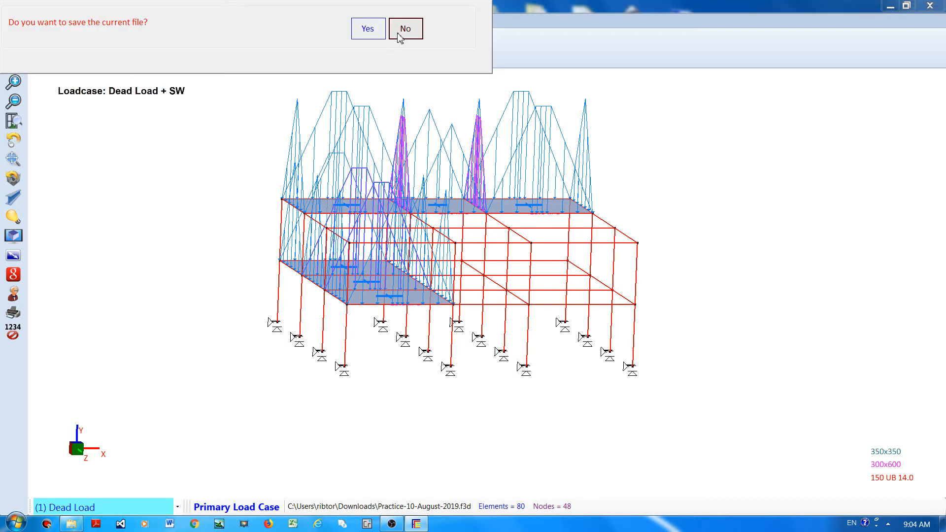
click(405, 29)
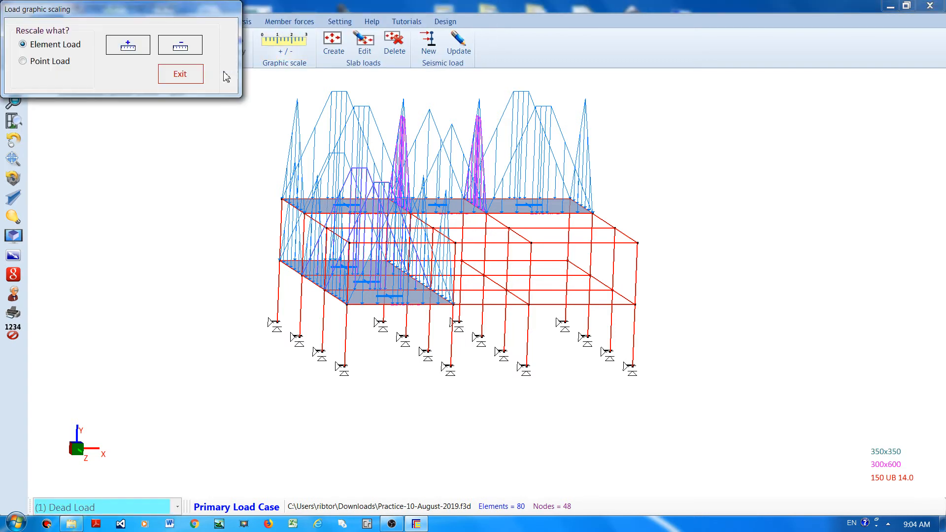
- Shrink the element load diagrams six times so the slab loads draw shorter
click(179, 44)
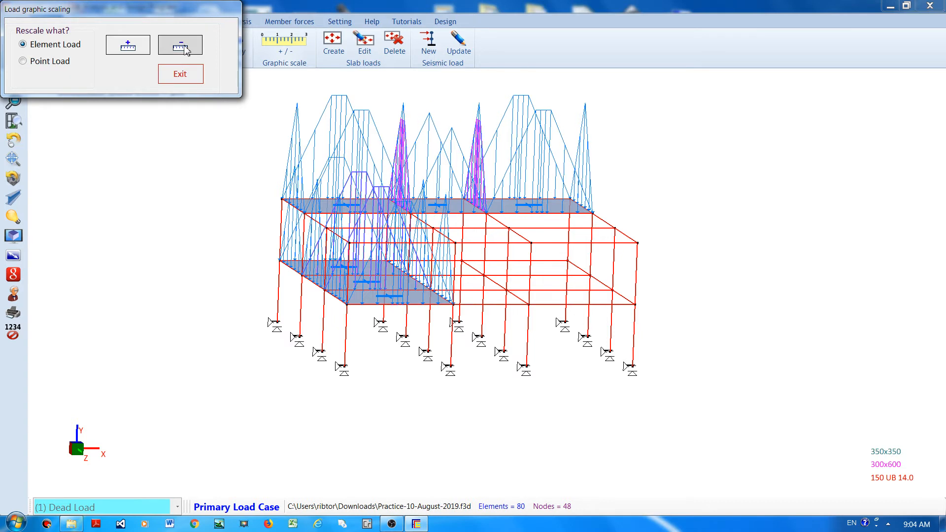
click(179, 45)
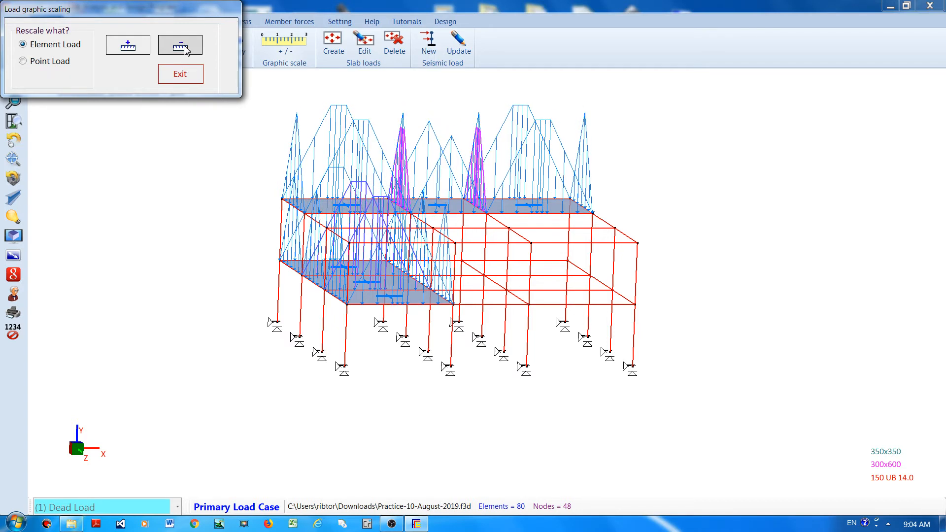
click(180, 45)
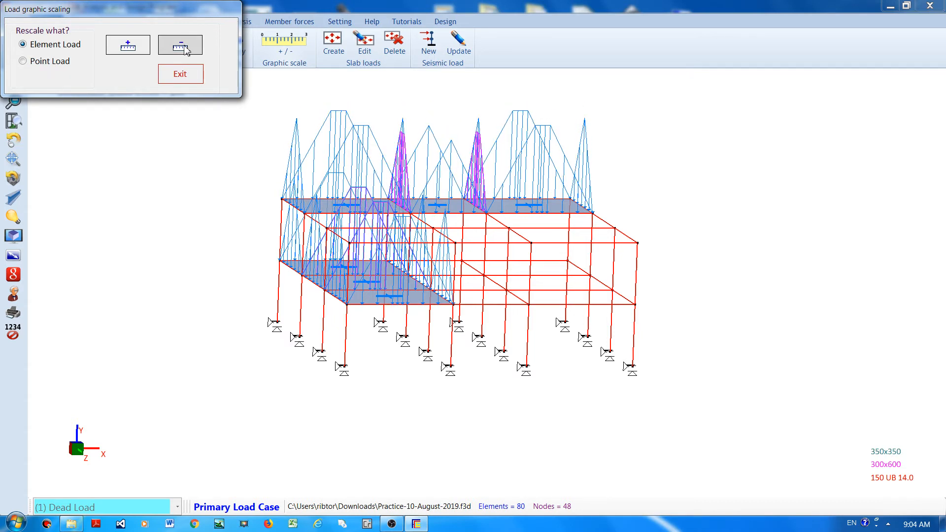
click(180, 44)
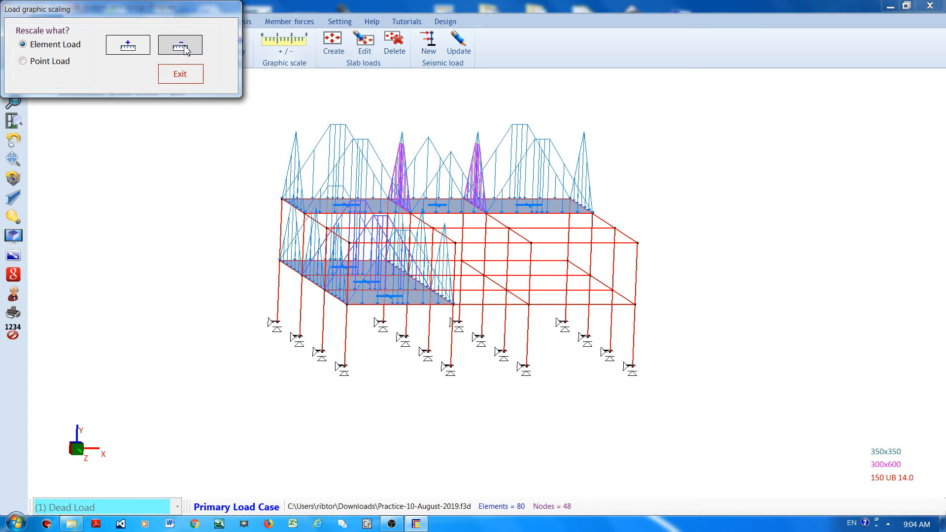
click(179, 45)
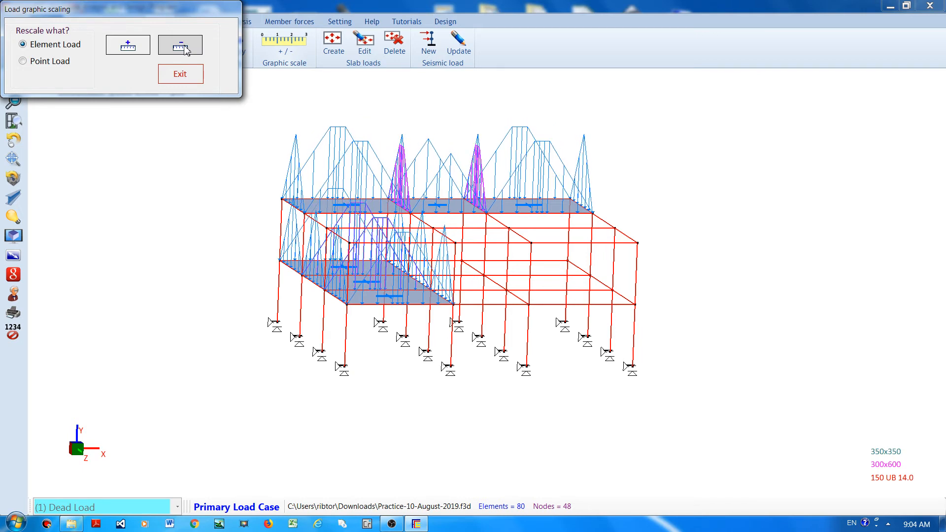
click(180, 46)
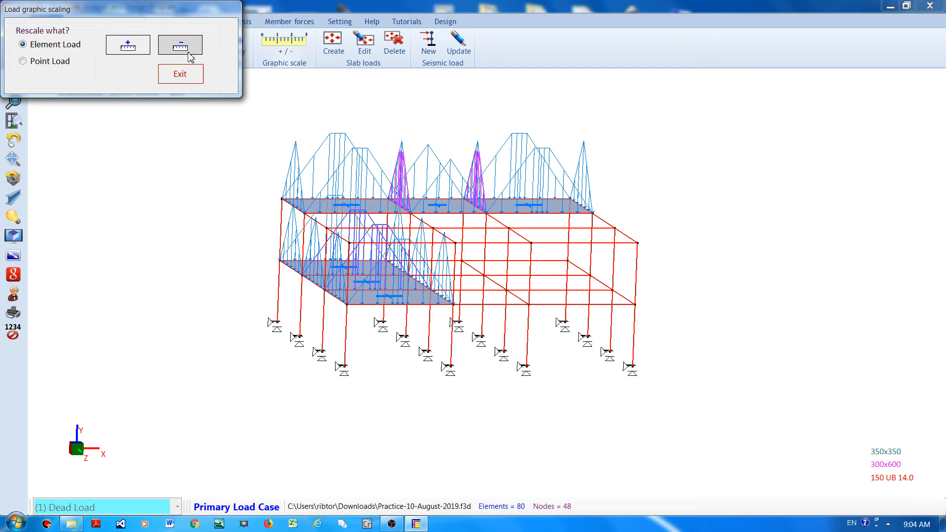